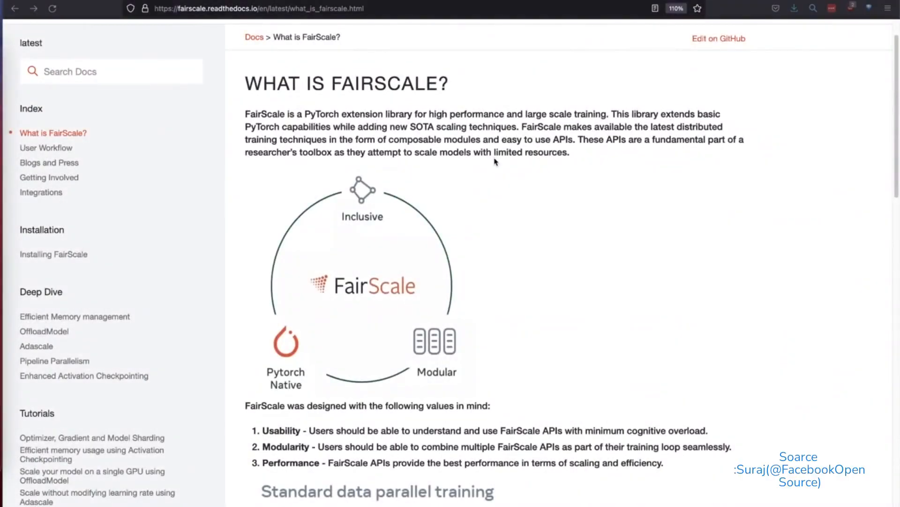
Step: Scroll to the Standard data parallel training diagram, then go to the User Workflow page
scroll("down", 3)
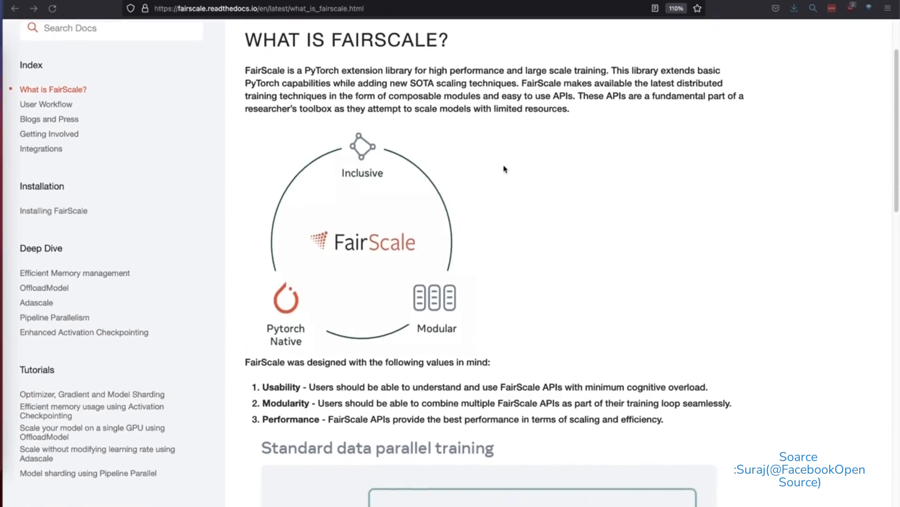
scroll("down", 3)
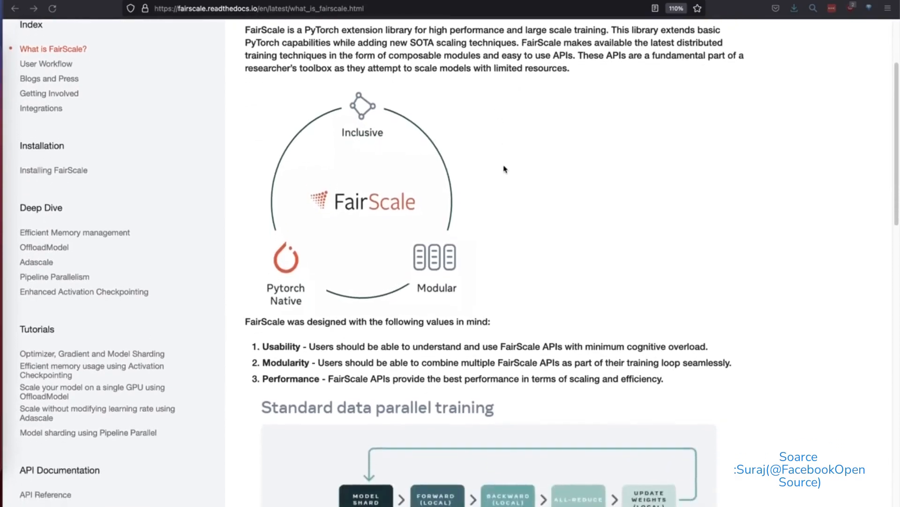
mouse_move(497, 202)
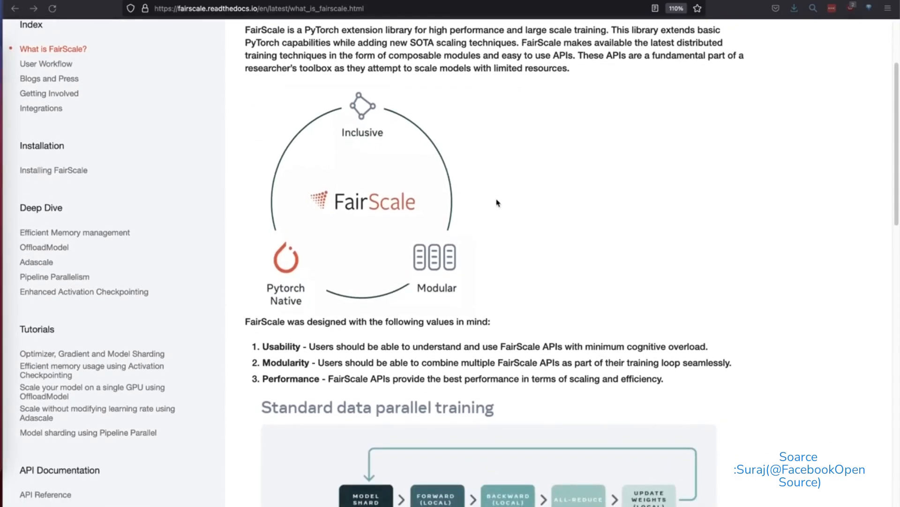
mouse_move(436, 216)
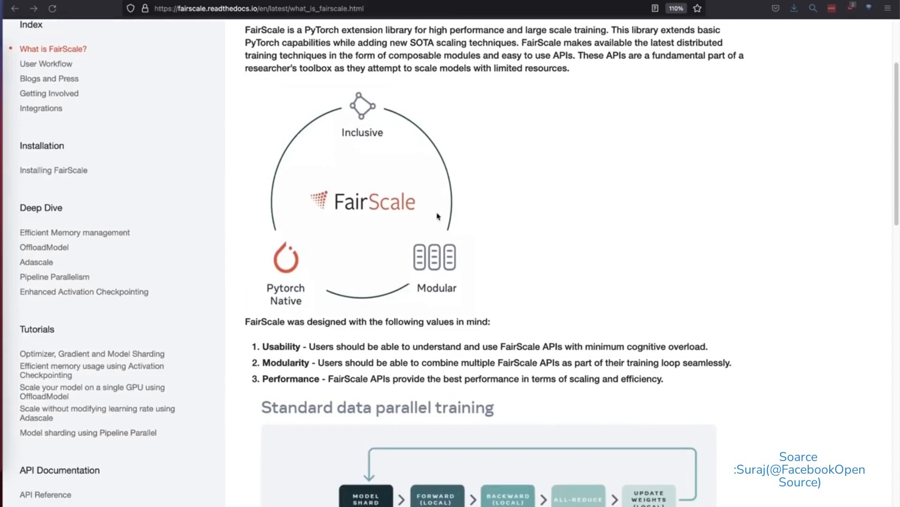
mouse_move(286, 235)
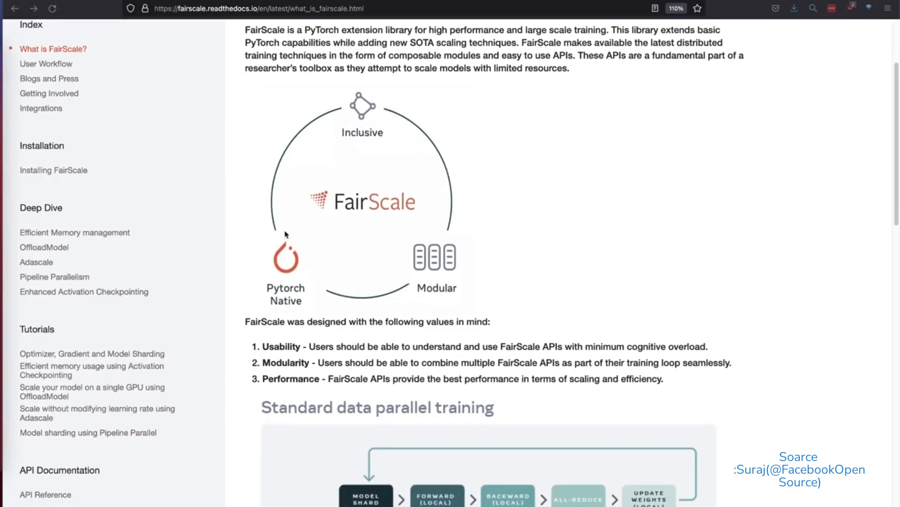
scroll("down", 3)
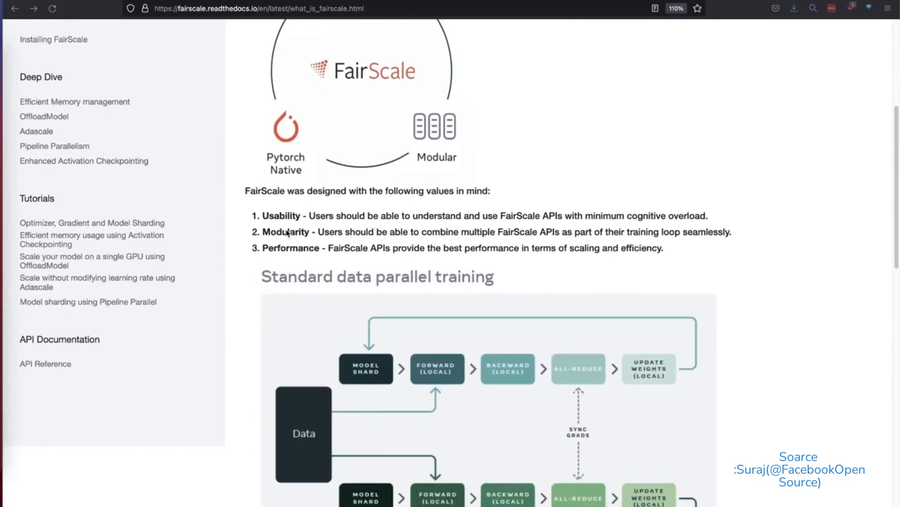
scroll("down", 3)
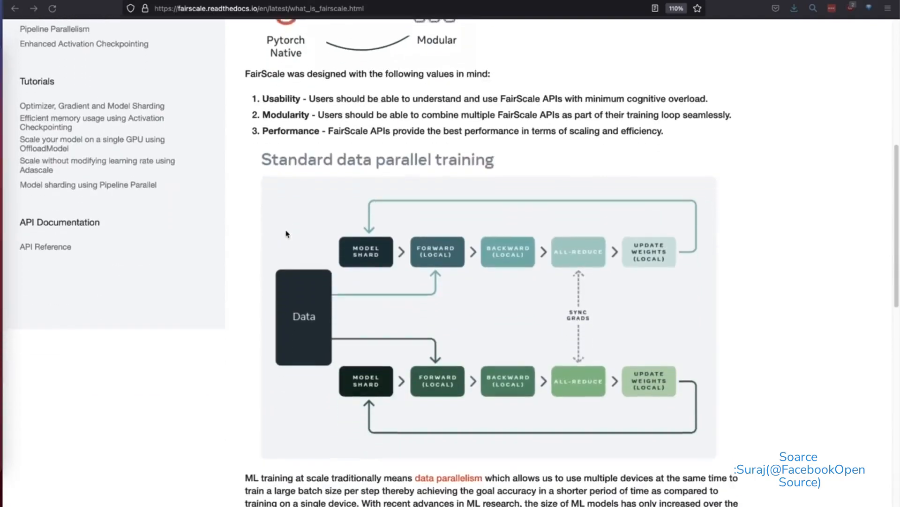
scroll("down", 3)
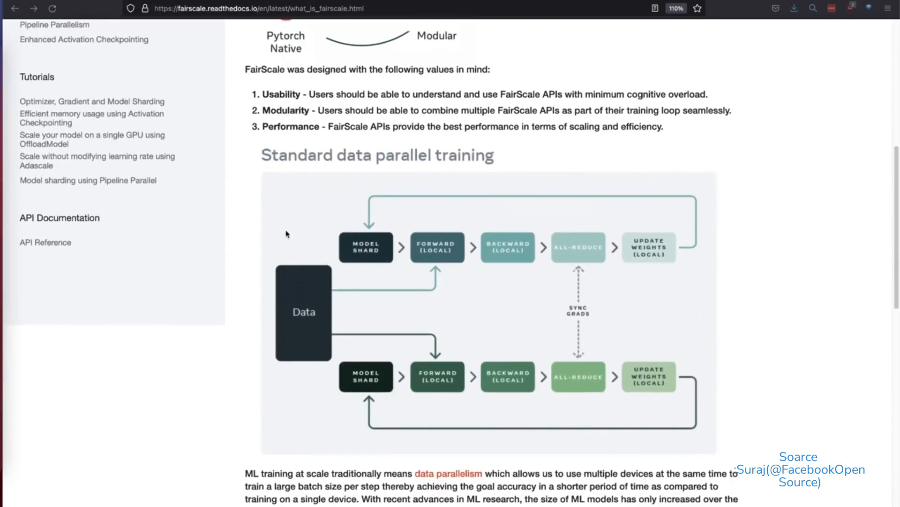
left_click(46, 101)
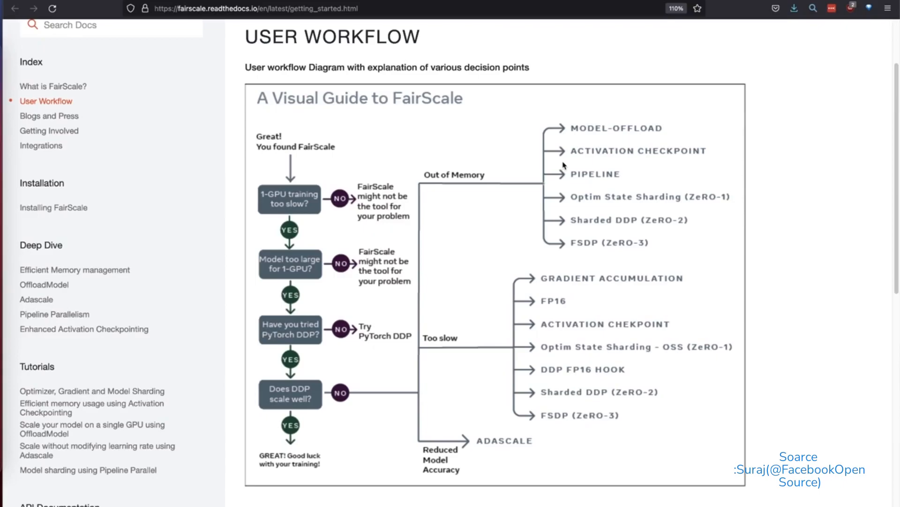
mouse_move(385, 352)
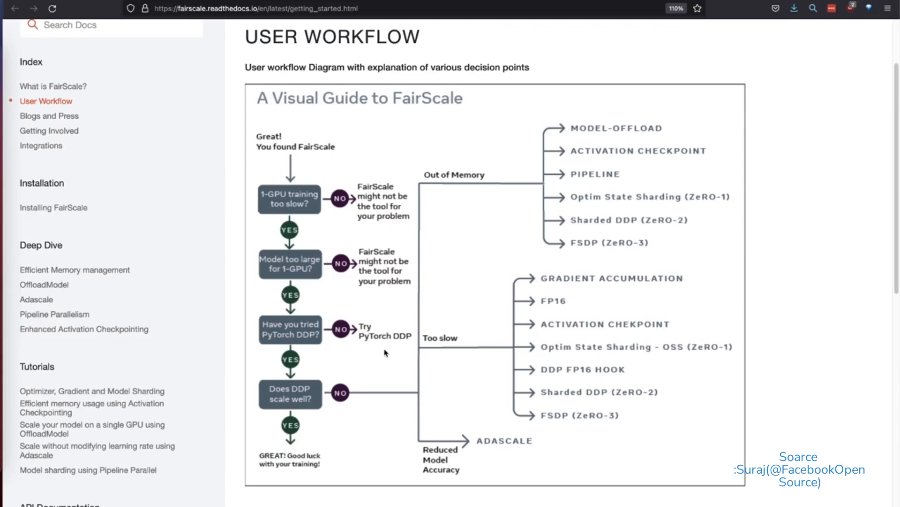
mouse_move(374, 351)
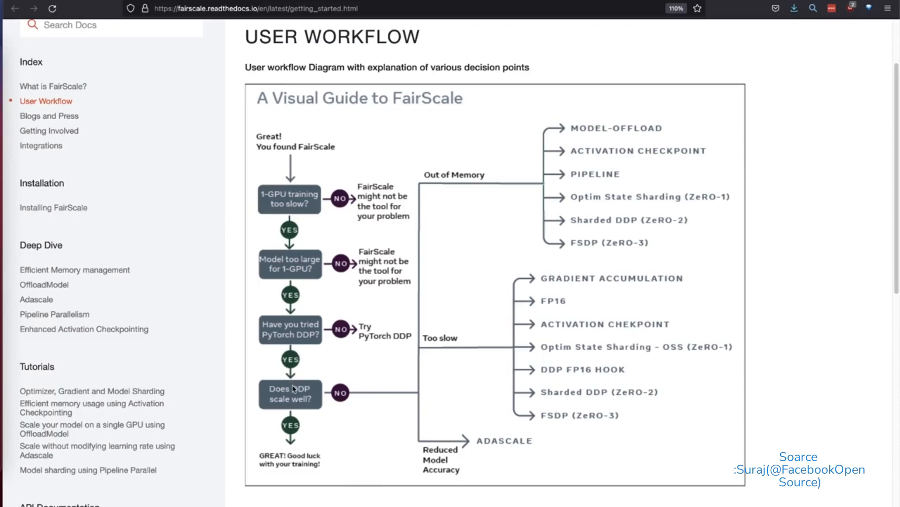
mouse_move(344, 406)
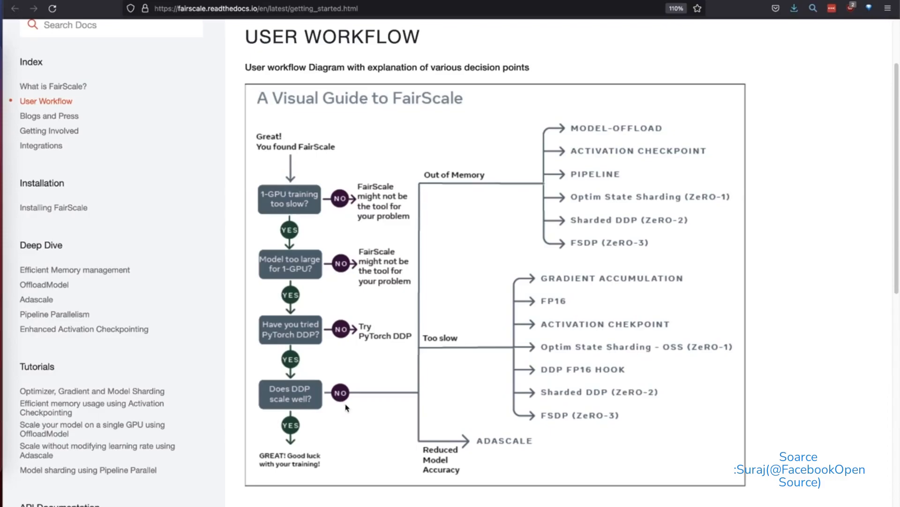
mouse_move(632, 186)
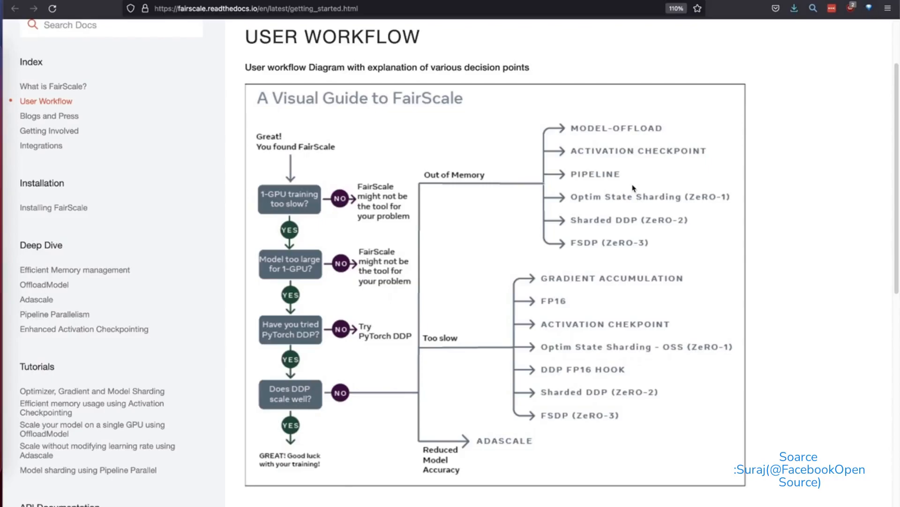
Step: Go to the Integrations page listing Fairseq, VISSL, PyTorch Lightning and Hugging Face
left_click(41, 146)
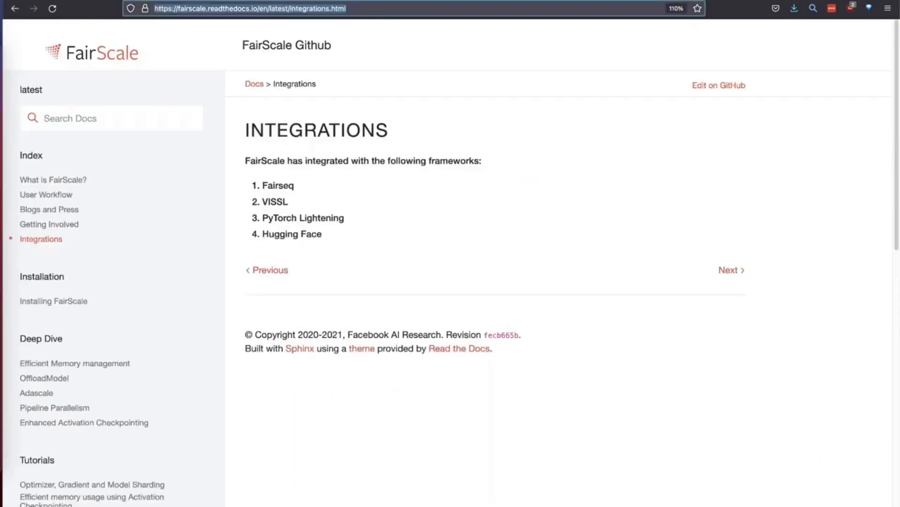